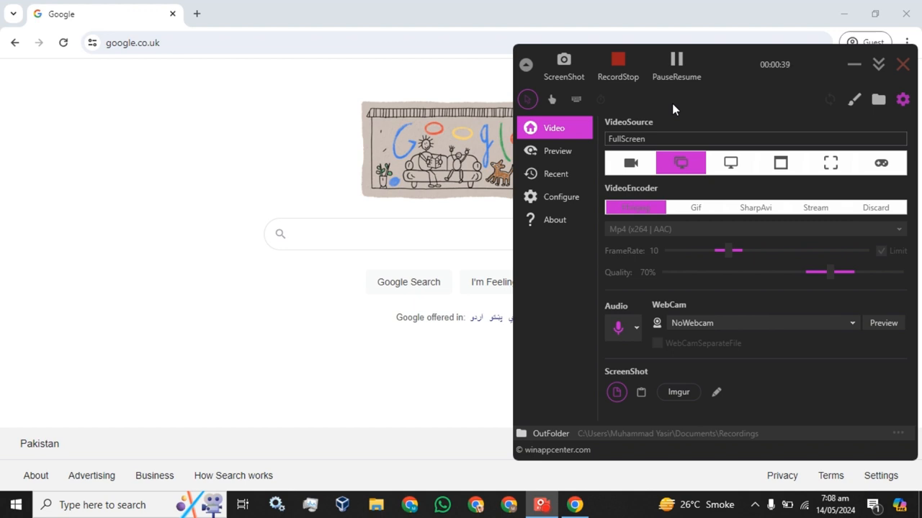
mouse_move(35, 475)
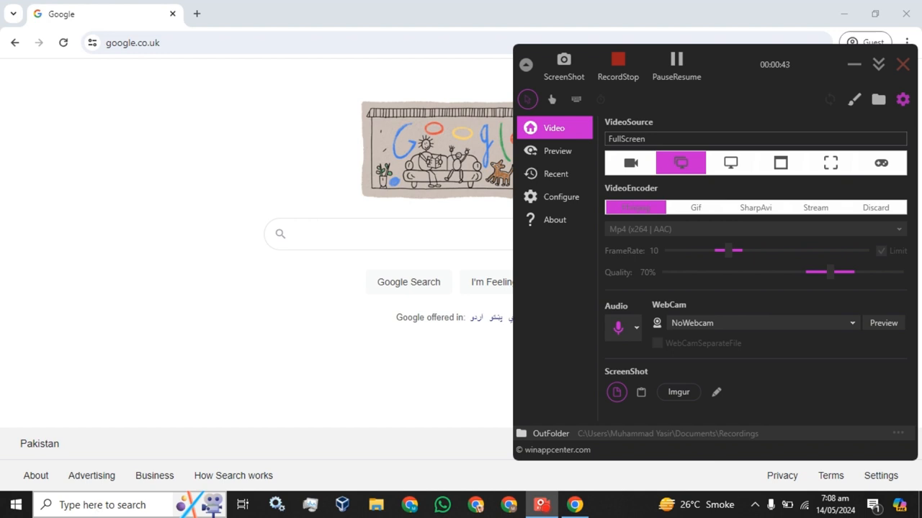
Bring up the Windows Start search panel to look for Microsoft Store
click(101, 504)
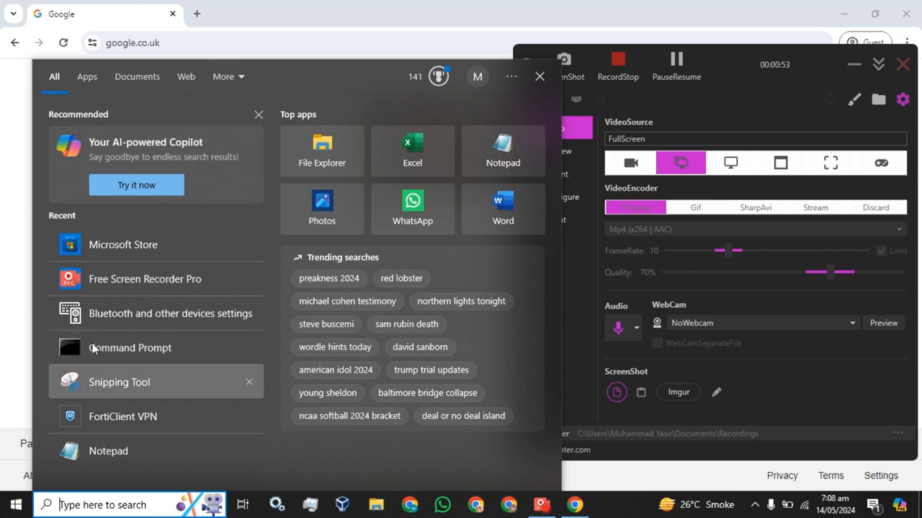
mouse_move(166, 245)
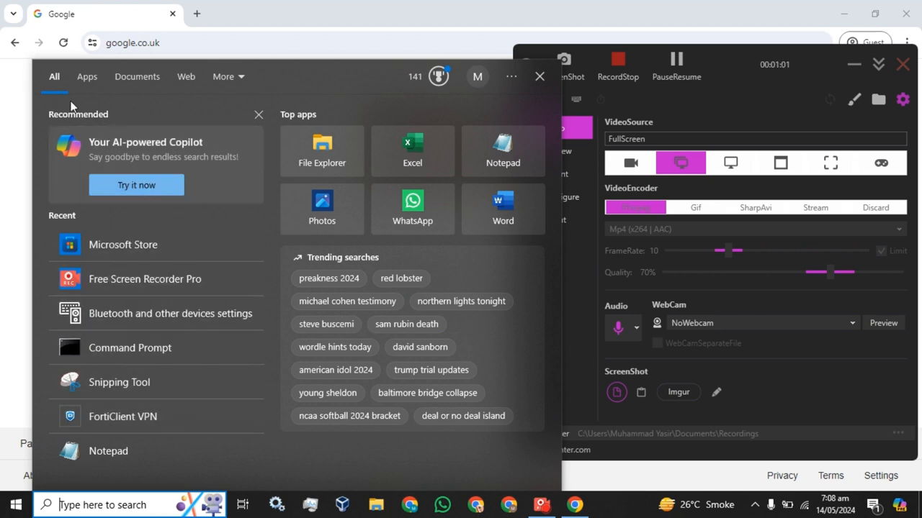
mouse_move(60, 481)
text(store)
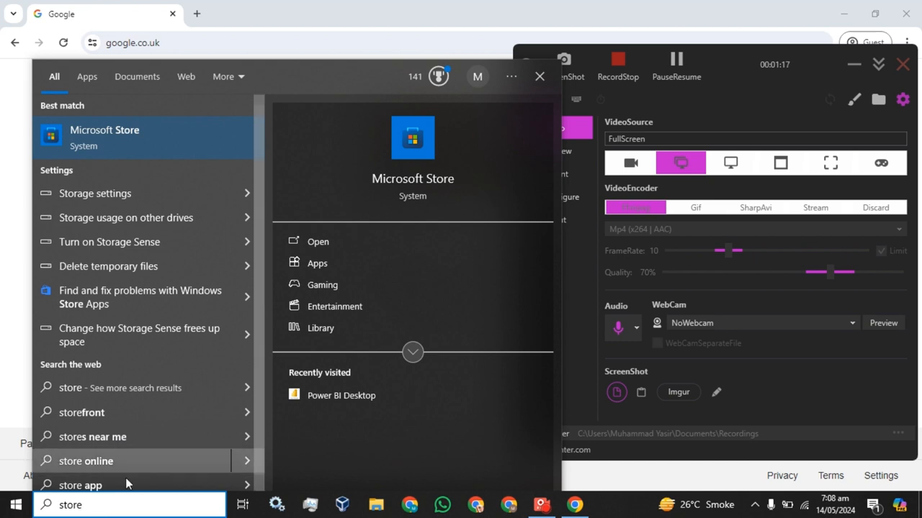
mouse_move(127, 144)
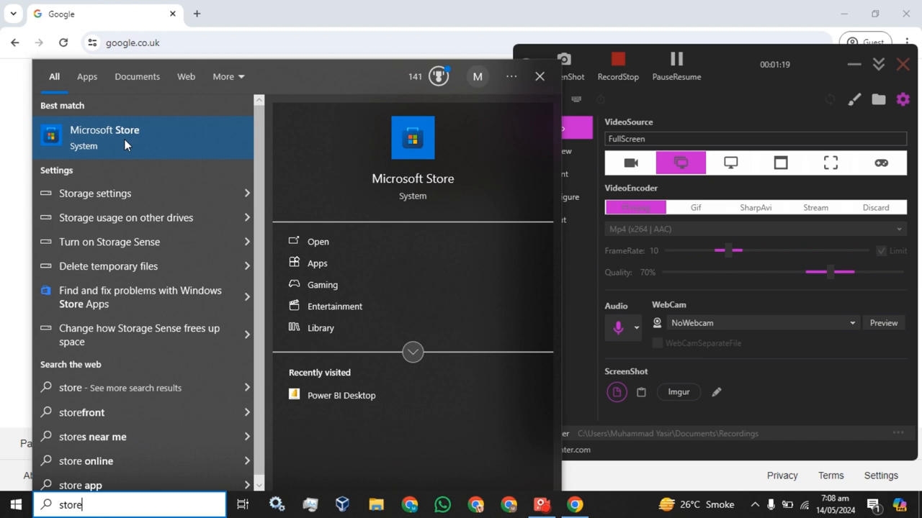
mouse_move(202, 182)
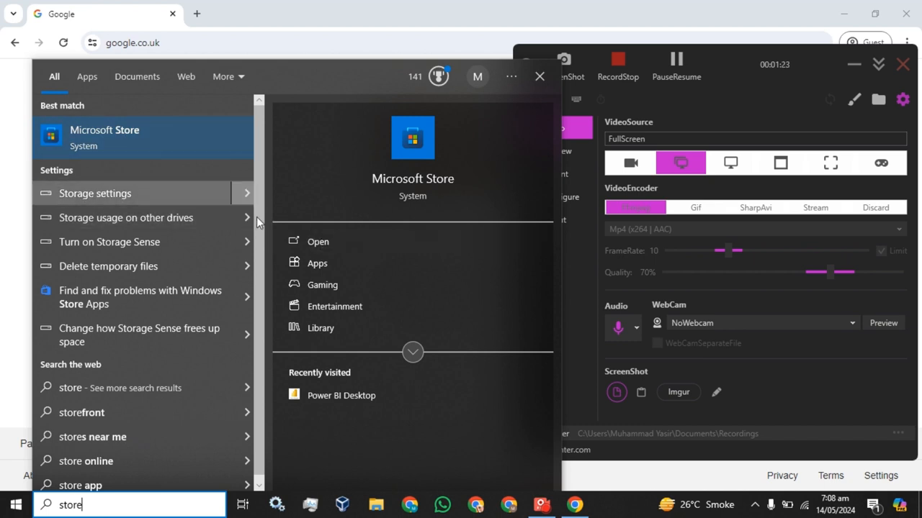
Launch Microsoft Store and search 'po' so Power BI Desktop appears in the suggestions
click(317, 242)
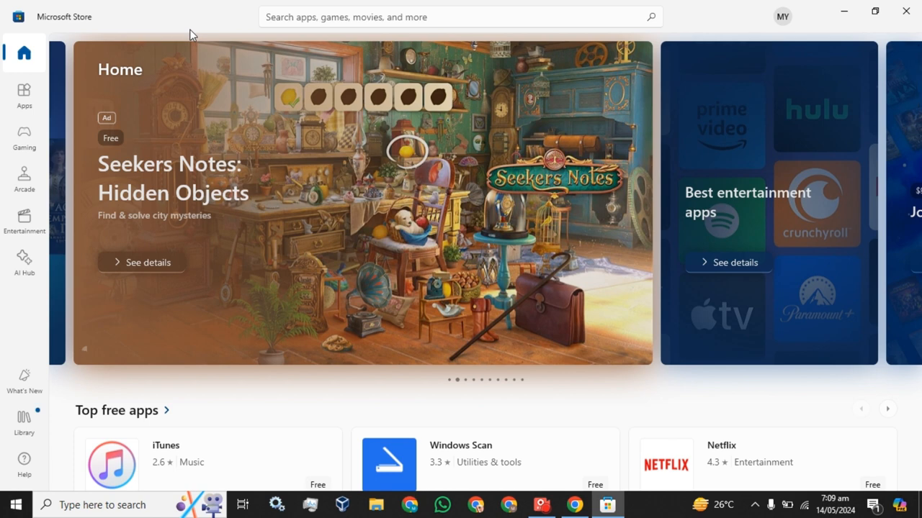
click(446, 17)
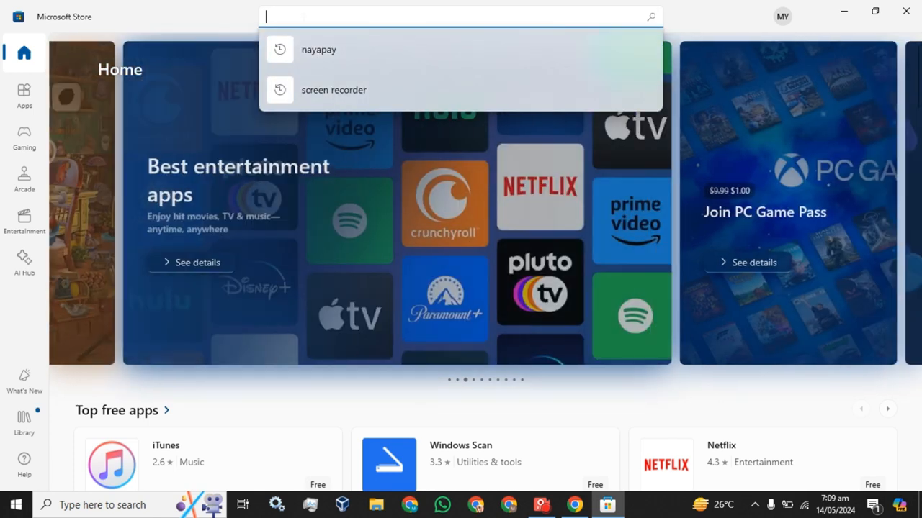
text(powe)
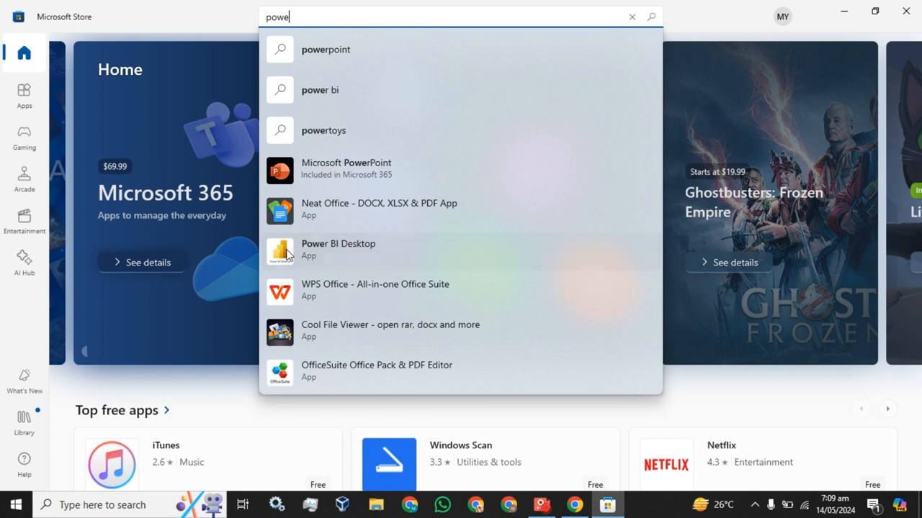
Open the Power BI Desktop product page and review its Description, Ratings and Features sections
click(339, 249)
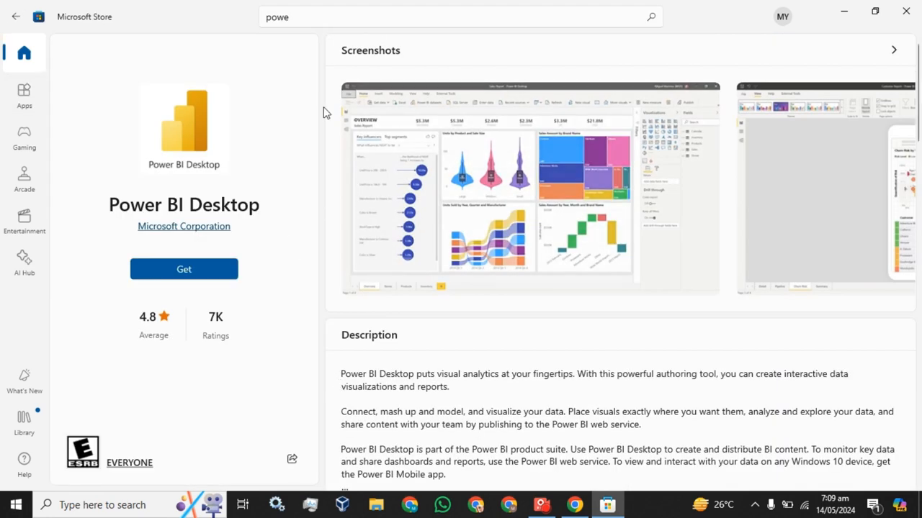
scroll(down, 3)
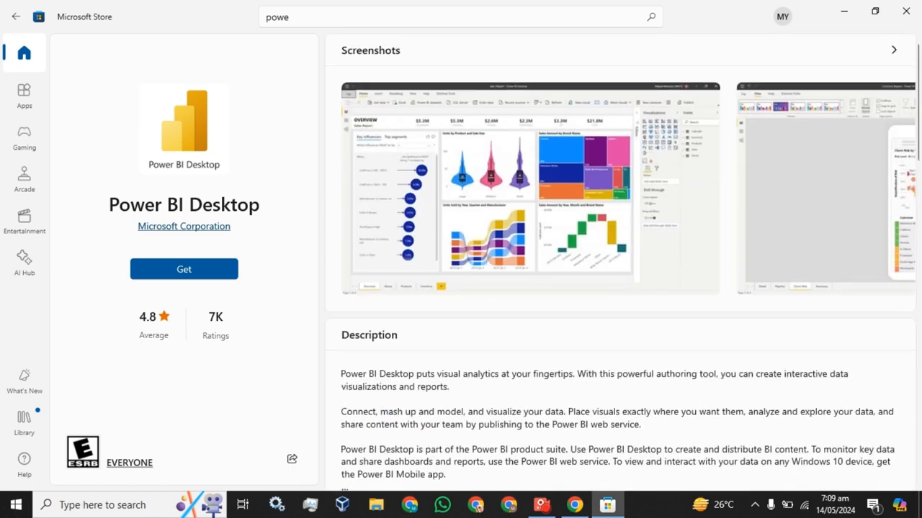
scroll(down, 3)
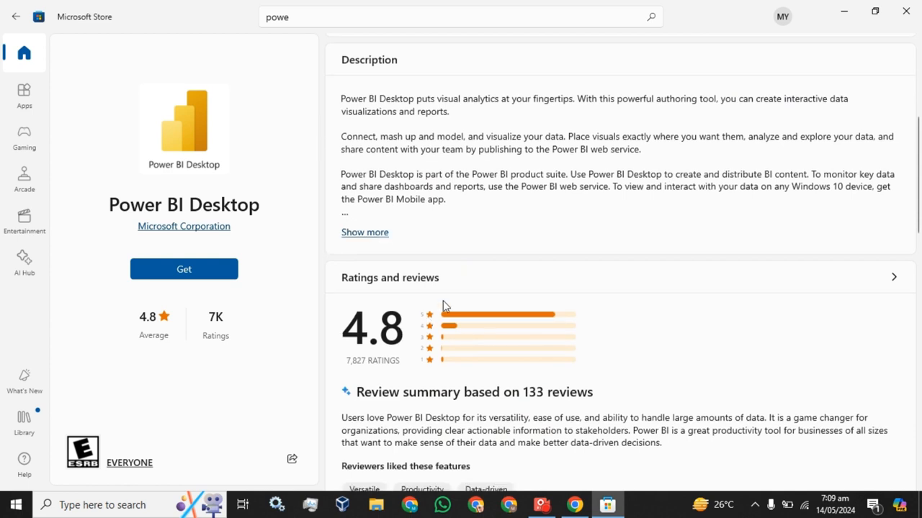
mouse_move(418, 311)
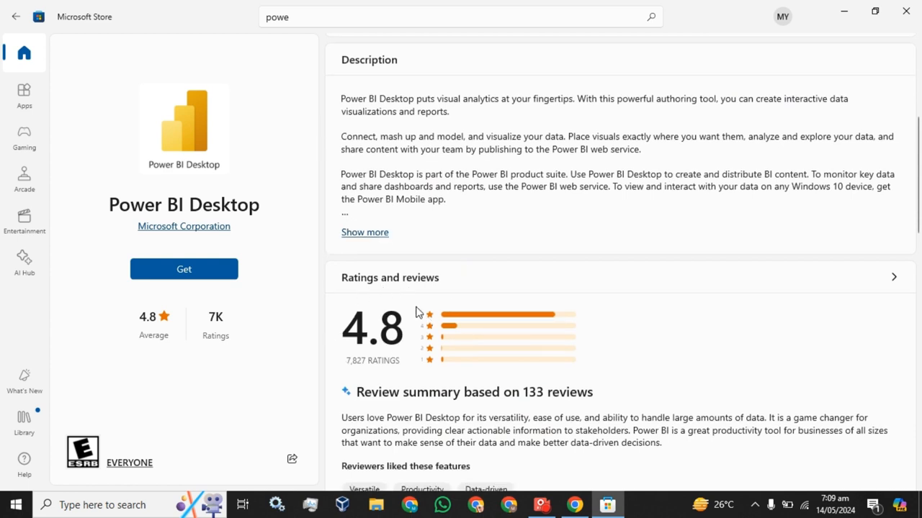
scroll(down, 3)
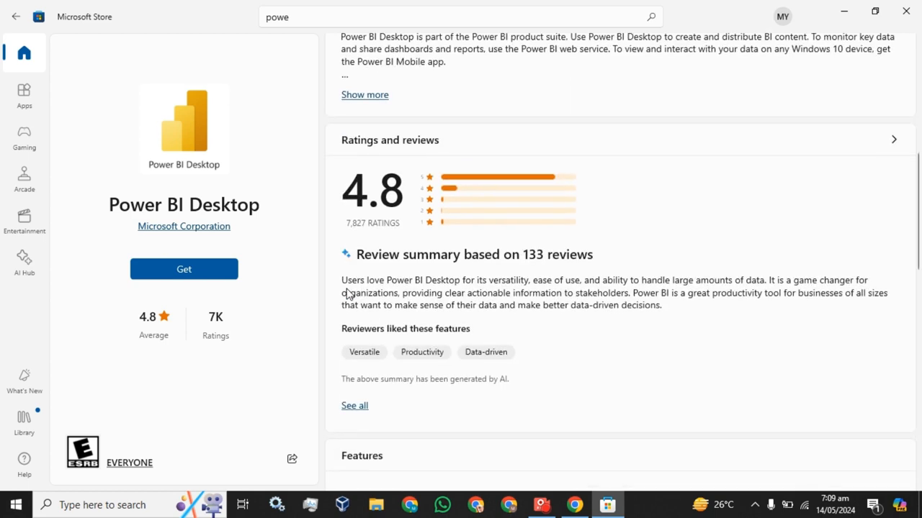
scroll(down, 3)
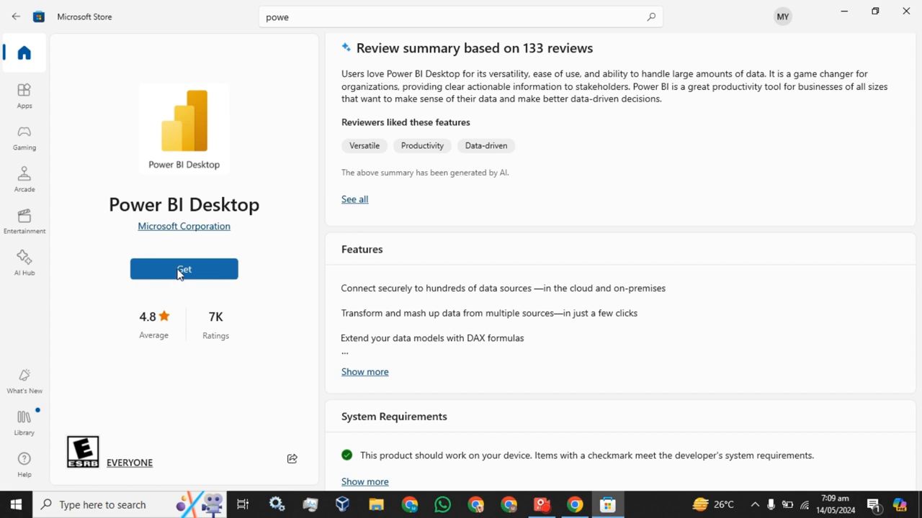
mouse_move(189, 273)
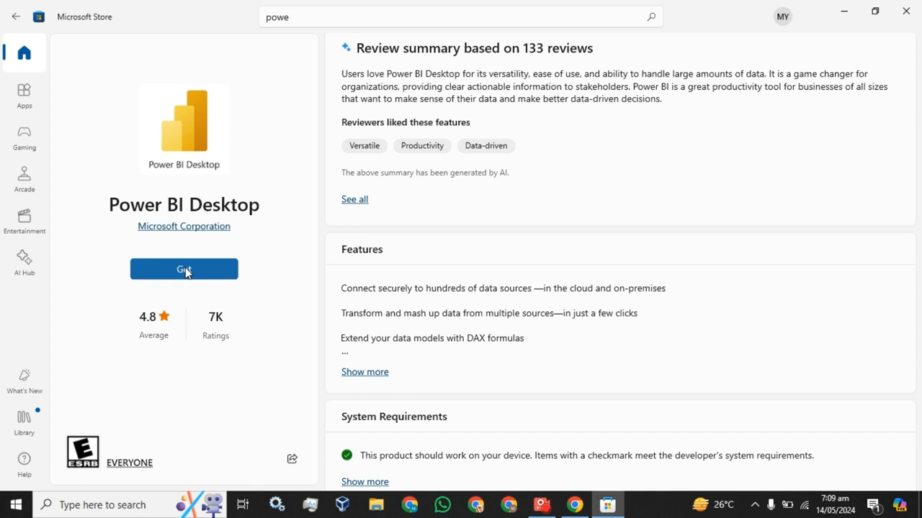
Get Power BI Desktop so its 744.1 MB download begins in the Store
click(184, 269)
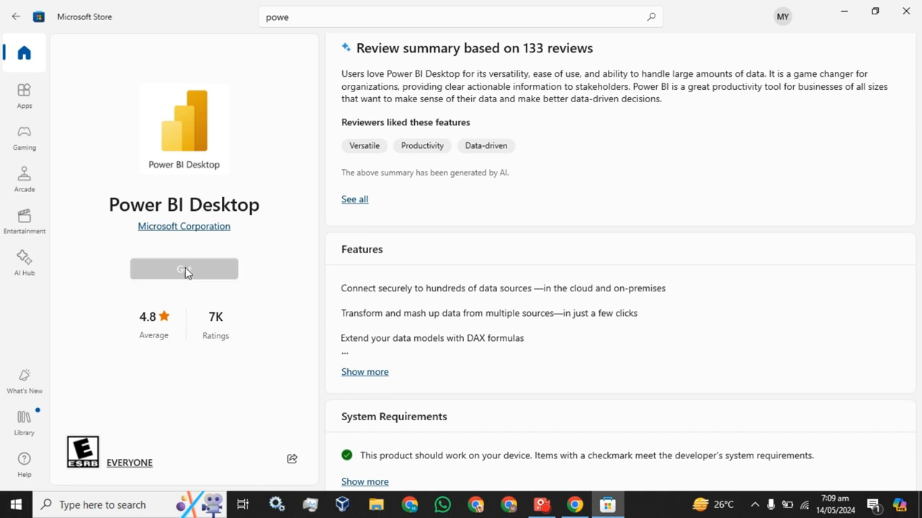
click(184, 269)
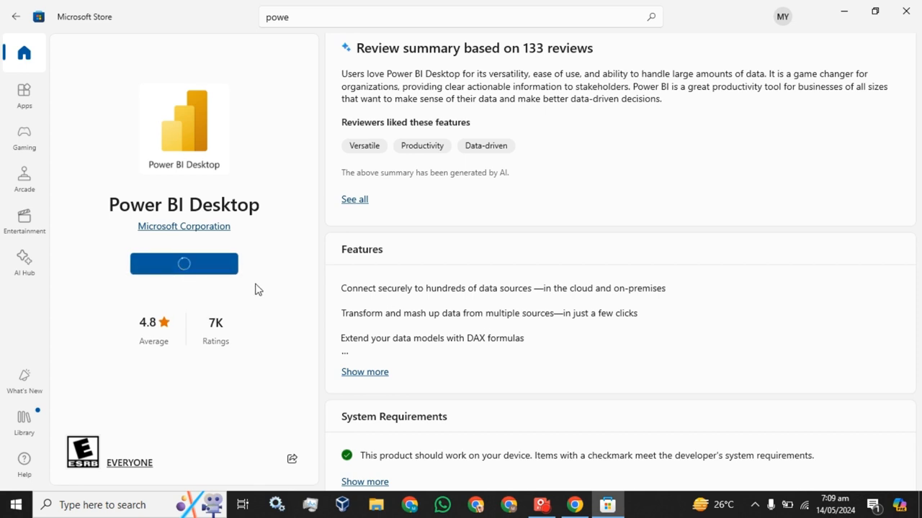
mouse_move(272, 277)
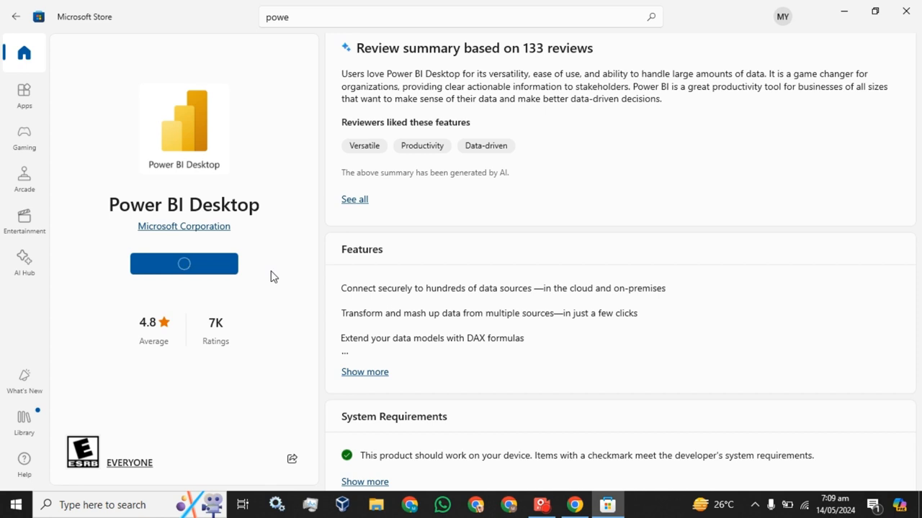
scroll(down, 3)
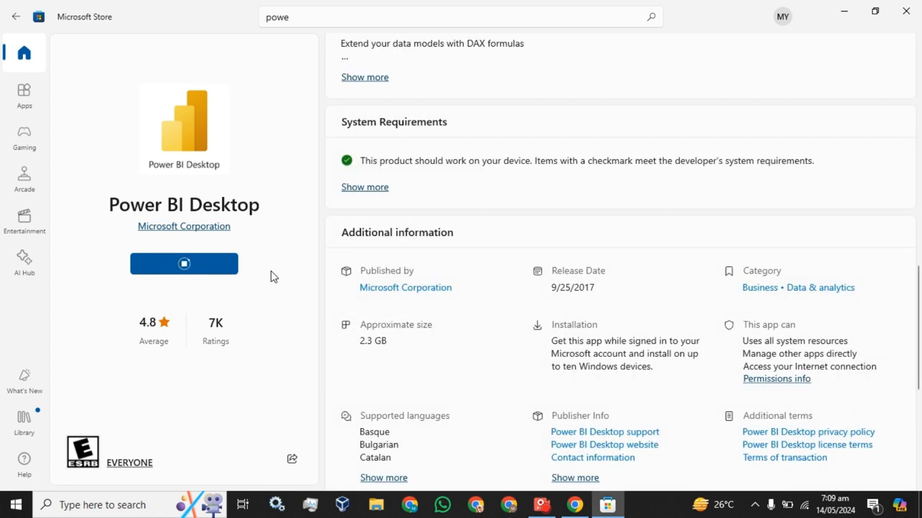
click(185, 263)
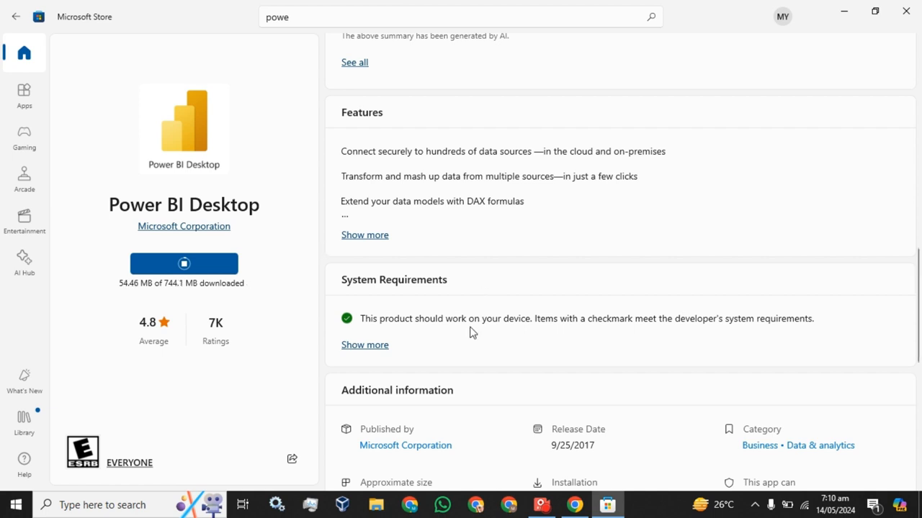
mouse_move(118, 285)
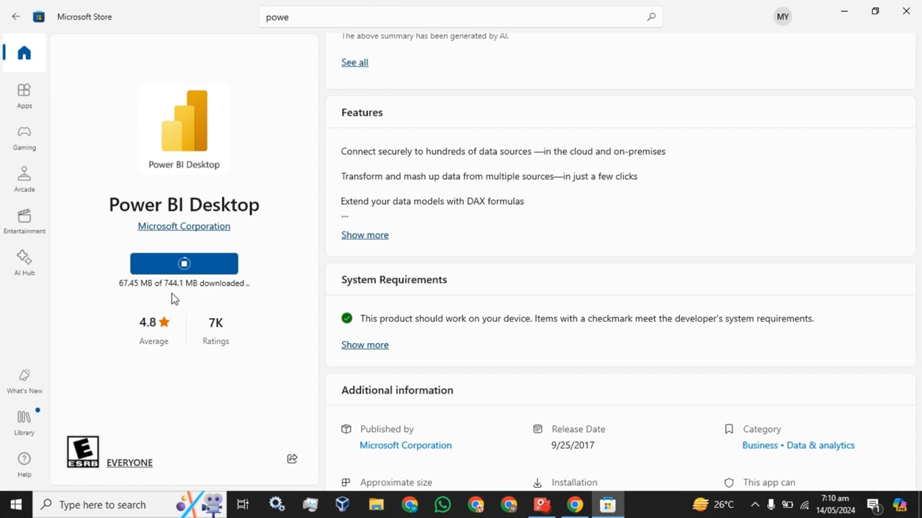
mouse_move(257, 296)
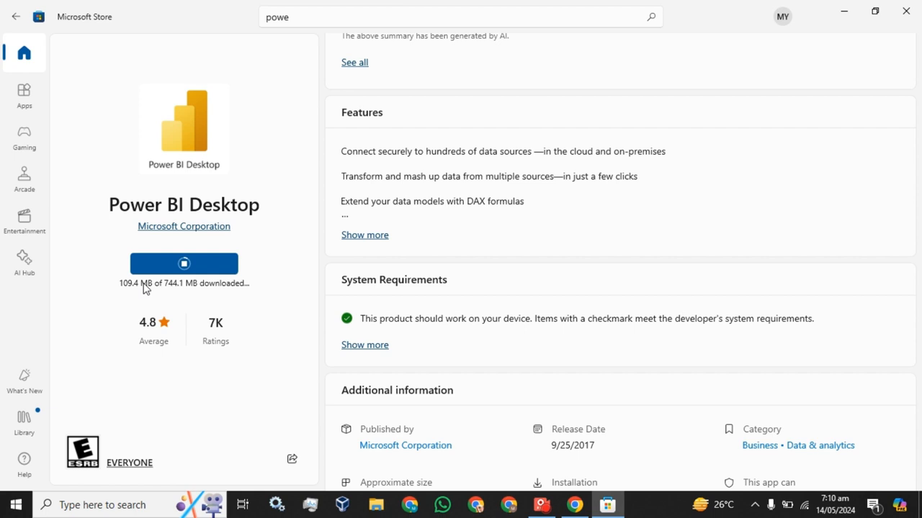
mouse_move(185, 264)
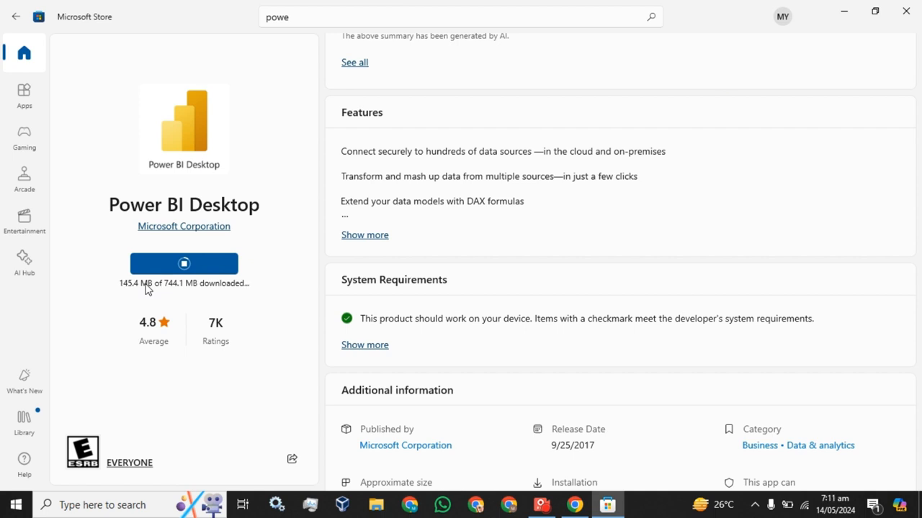
mouse_move(229, 279)
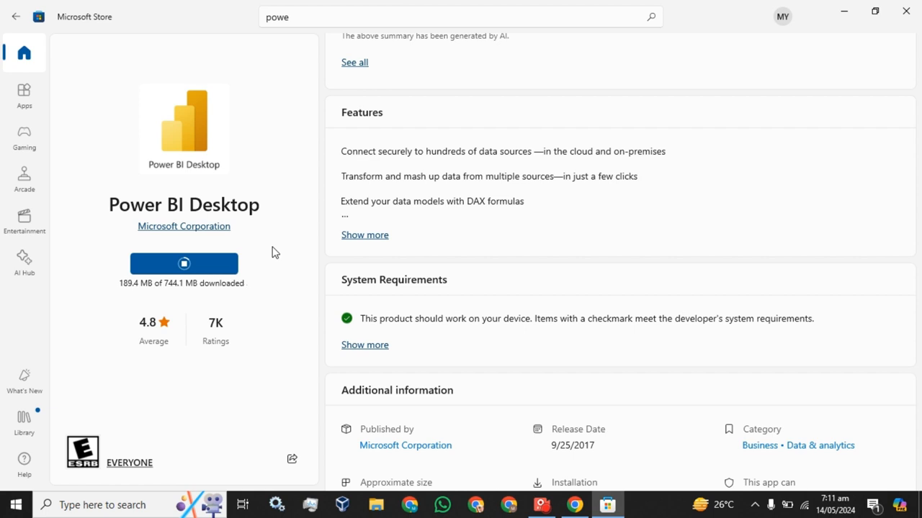
mouse_move(440, 252)
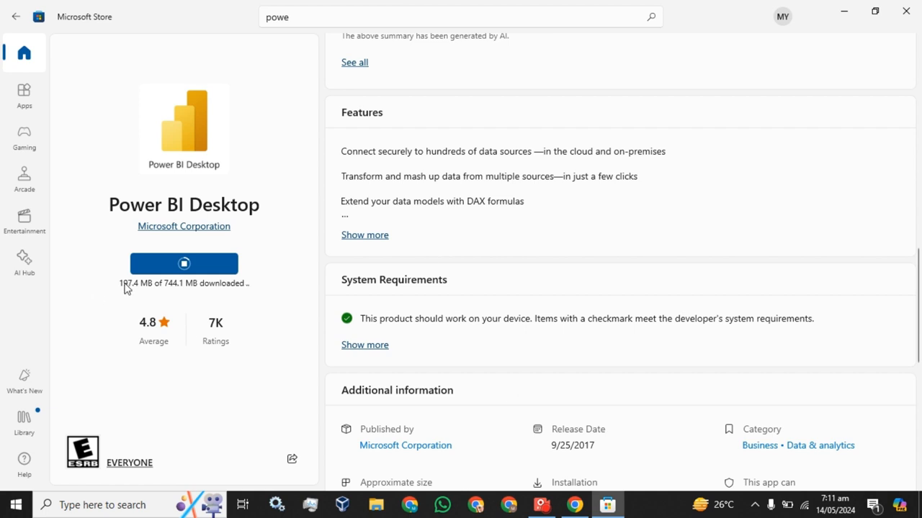
mouse_move(184, 262)
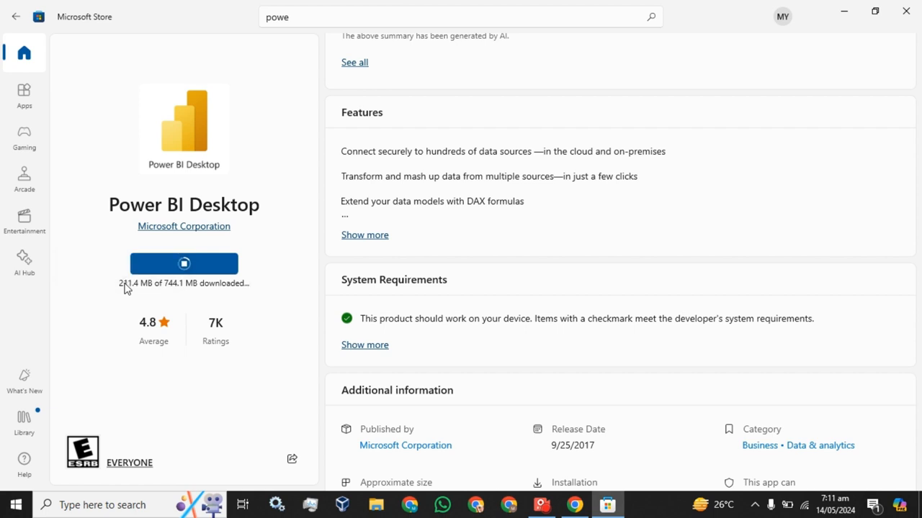
mouse_move(152, 286)
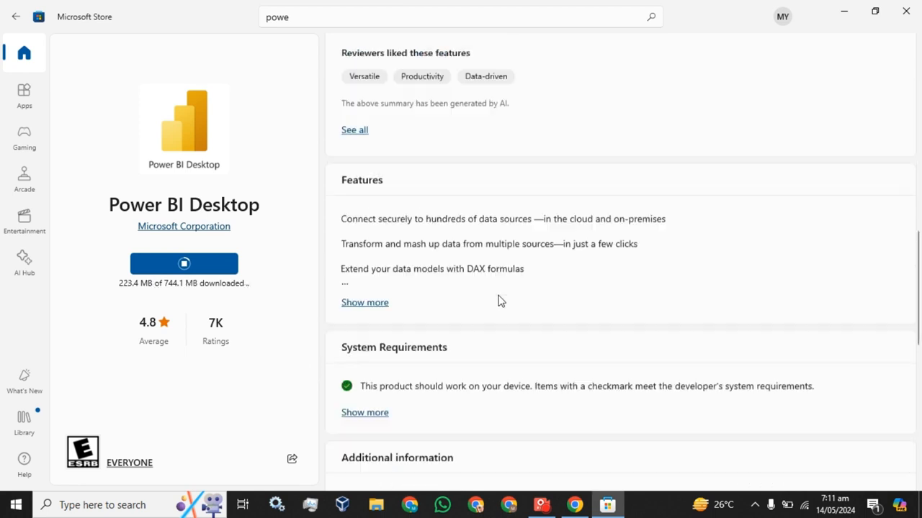
scroll(up, 3)
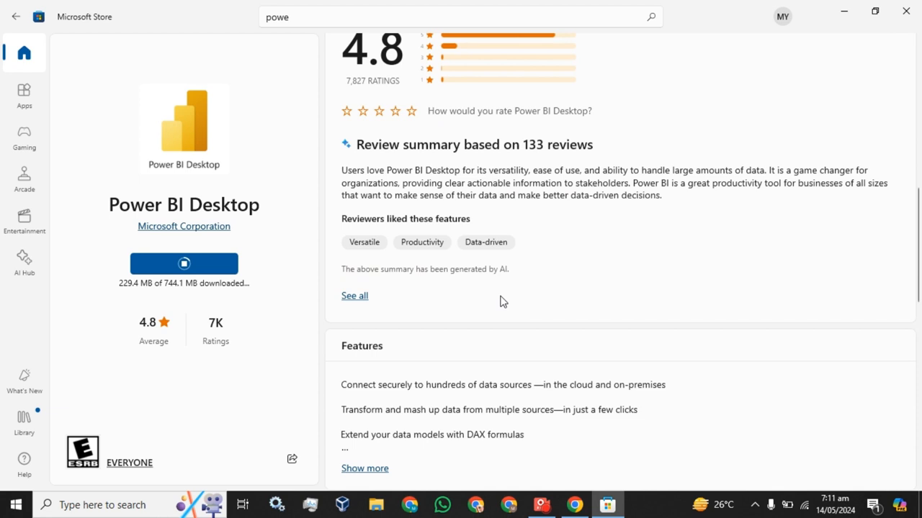
scroll(down, 3)
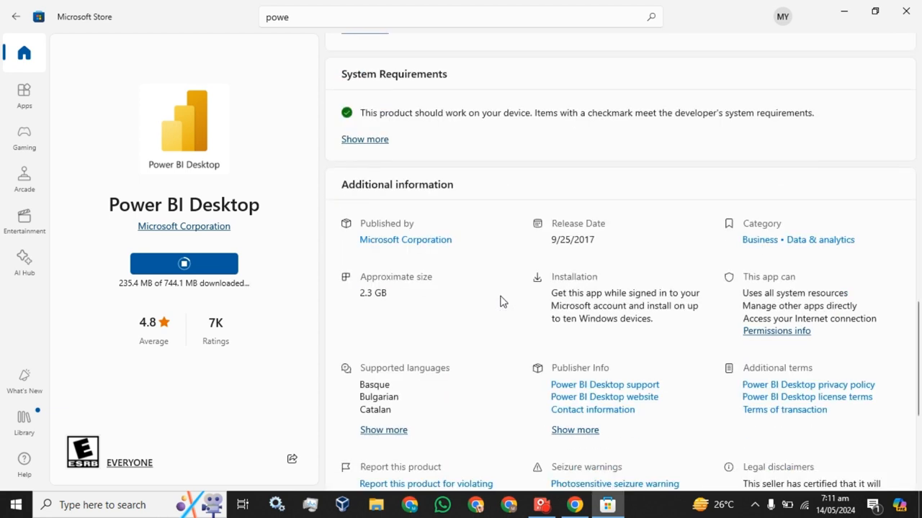
mouse_move(392, 301)
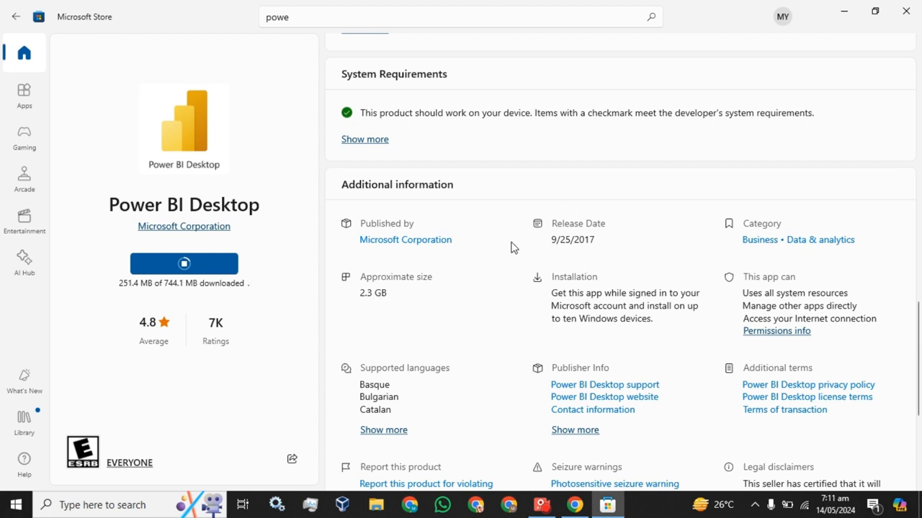
mouse_move(602, 247)
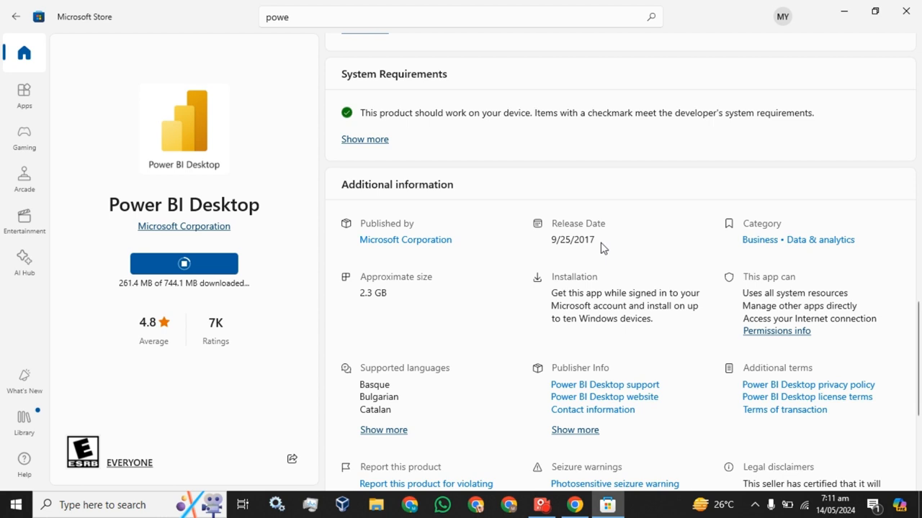
scroll(down, 3)
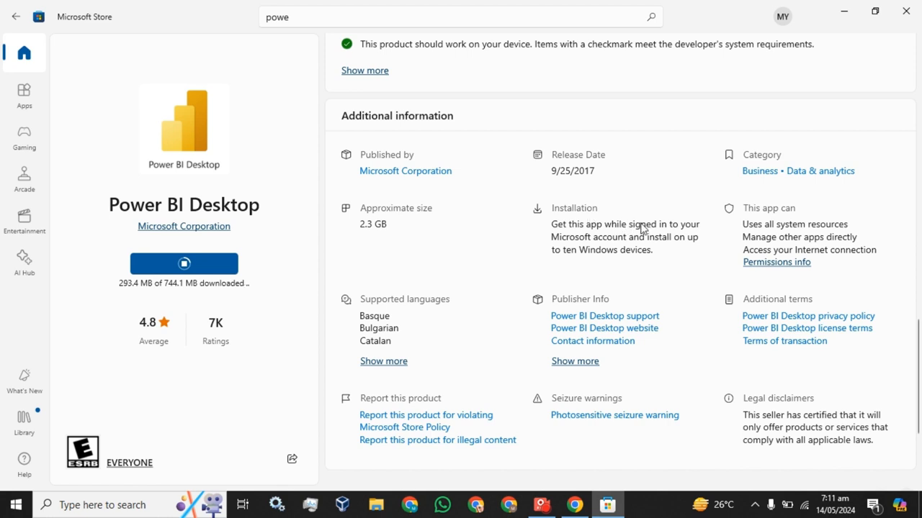
mouse_move(628, 239)
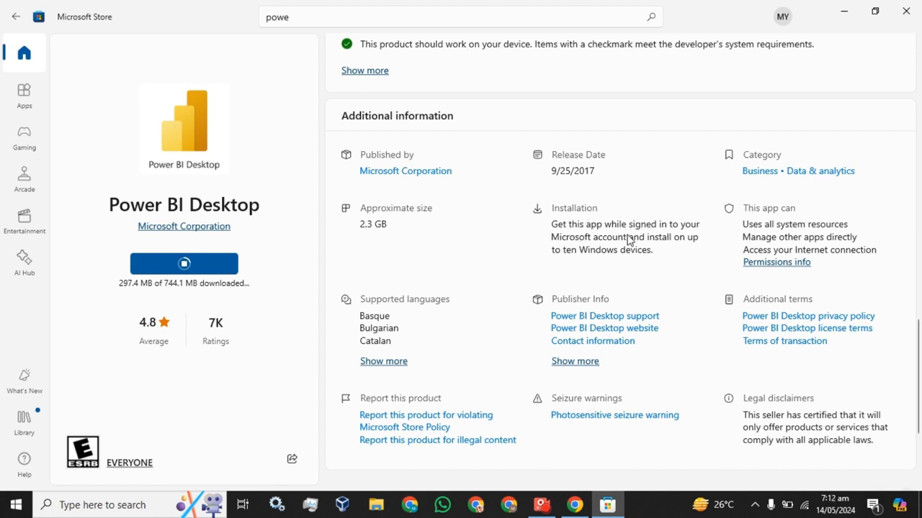
mouse_move(575, 266)
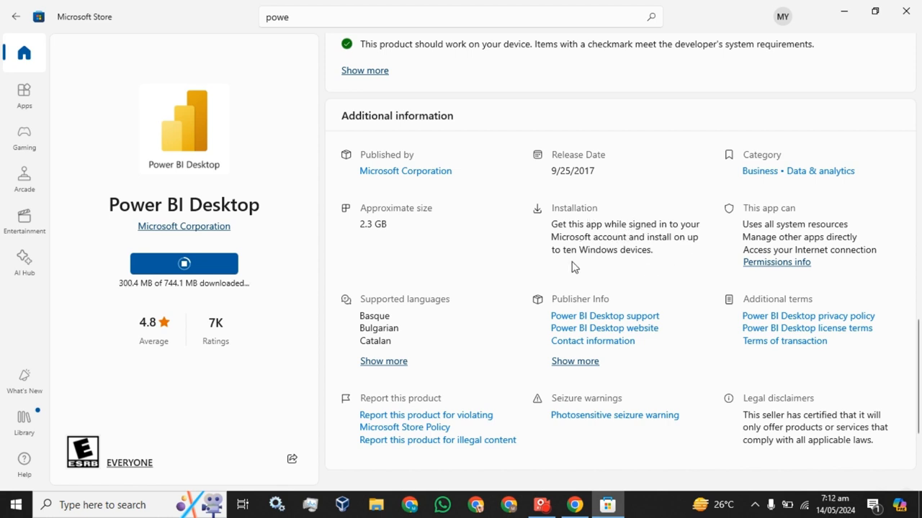
mouse_move(655, 259)
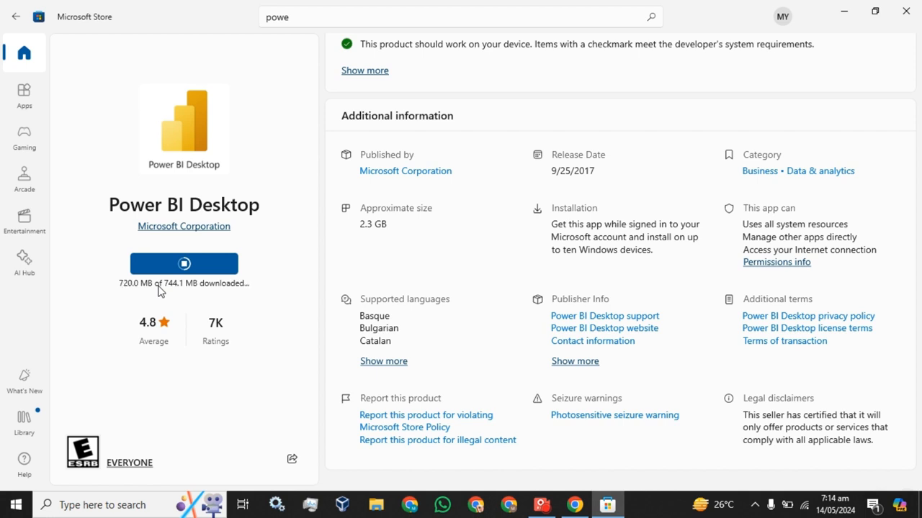
mouse_move(278, 95)
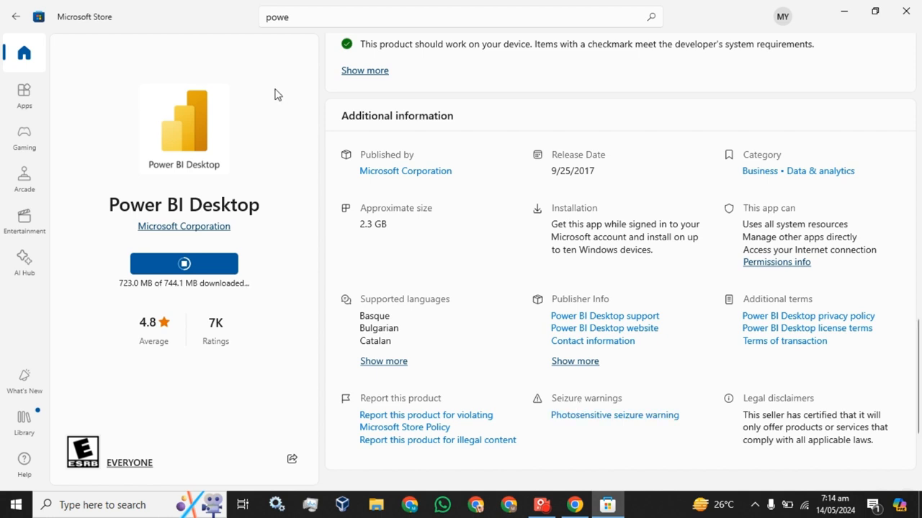
mouse_move(321, 121)
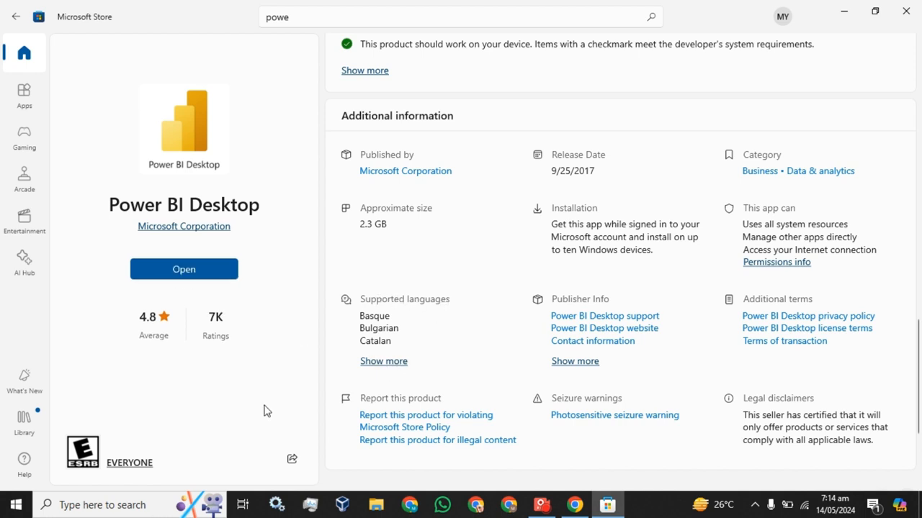
mouse_move(320, 269)
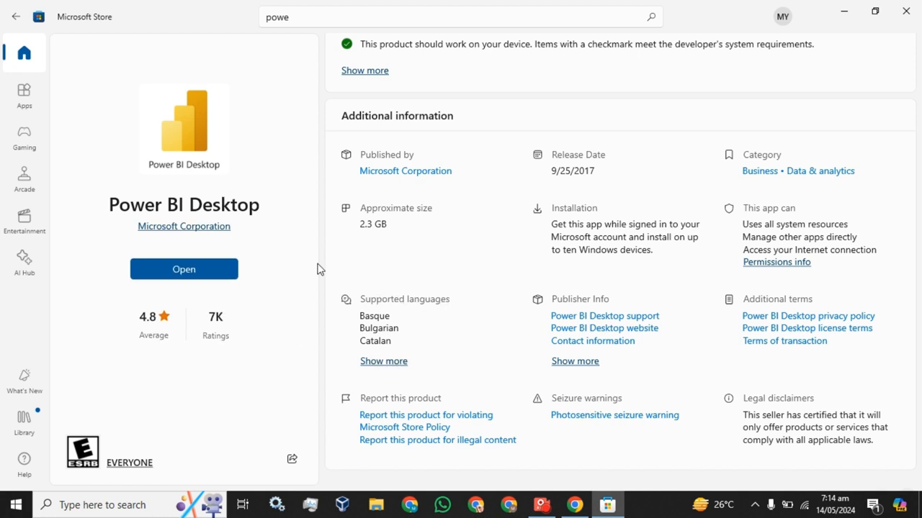
mouse_move(178, 246)
text(powerb)
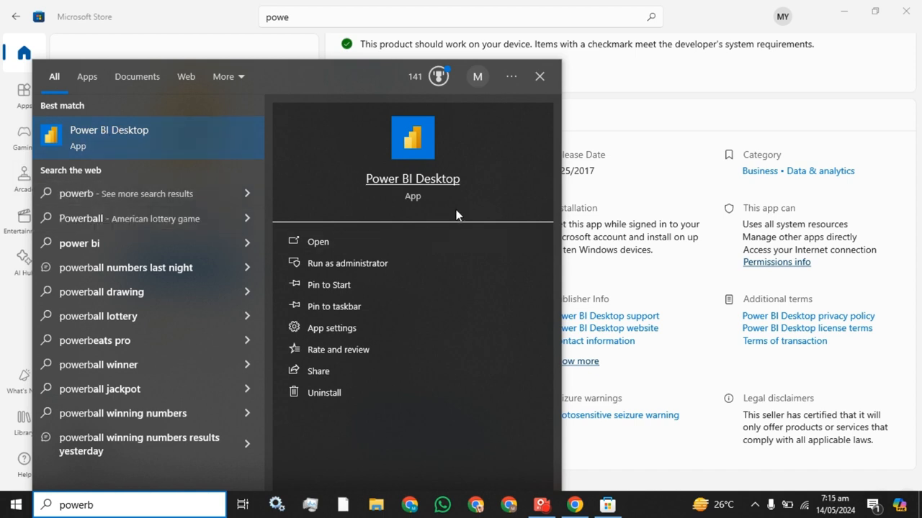
mouse_move(381, 6)
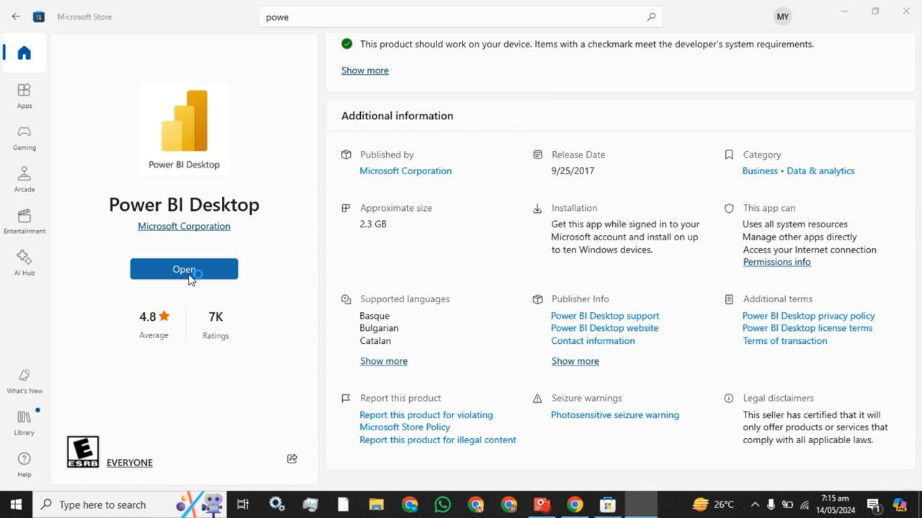
Launch the newly installed Power BI Desktop via Start search for 'power'
click(184, 269)
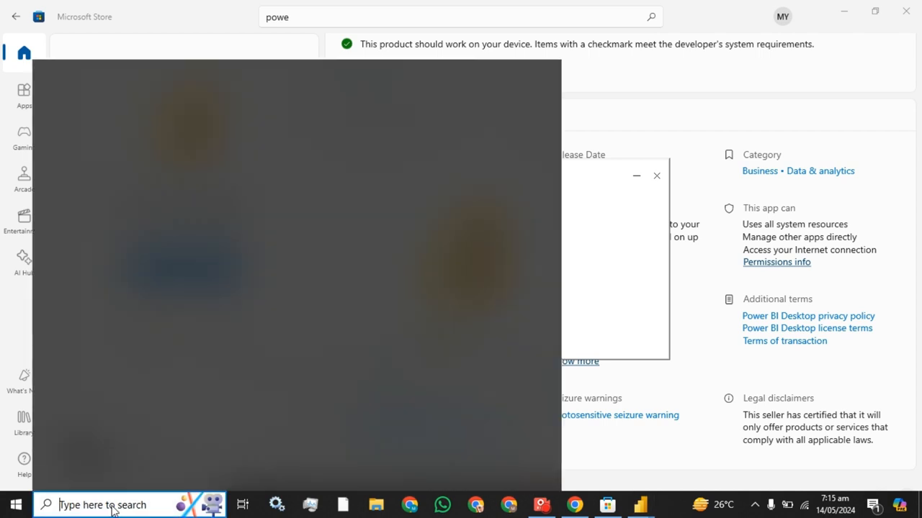
click(108, 504)
text(power)
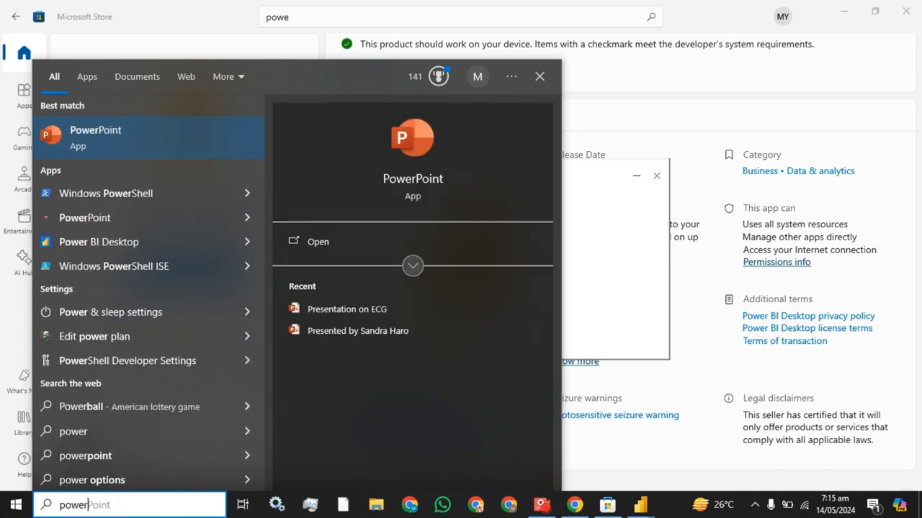
mouse_move(98, 242)
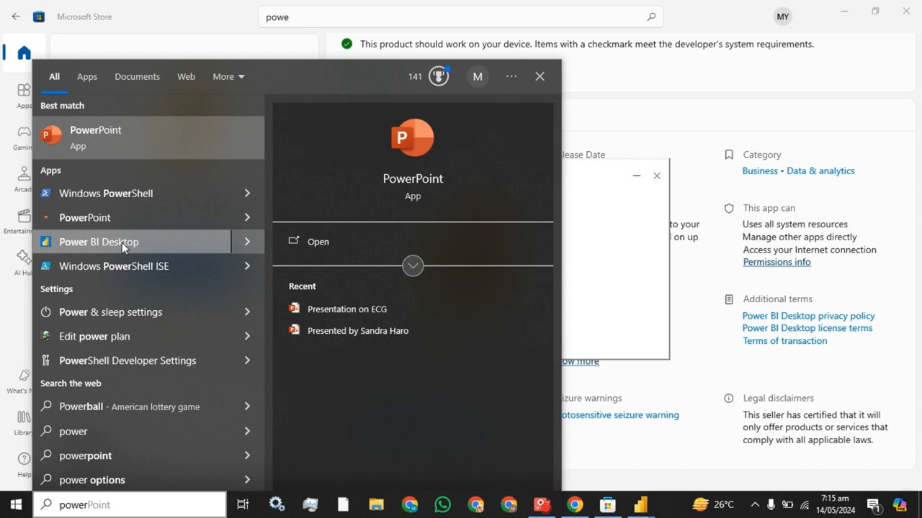
right_click(98, 242)
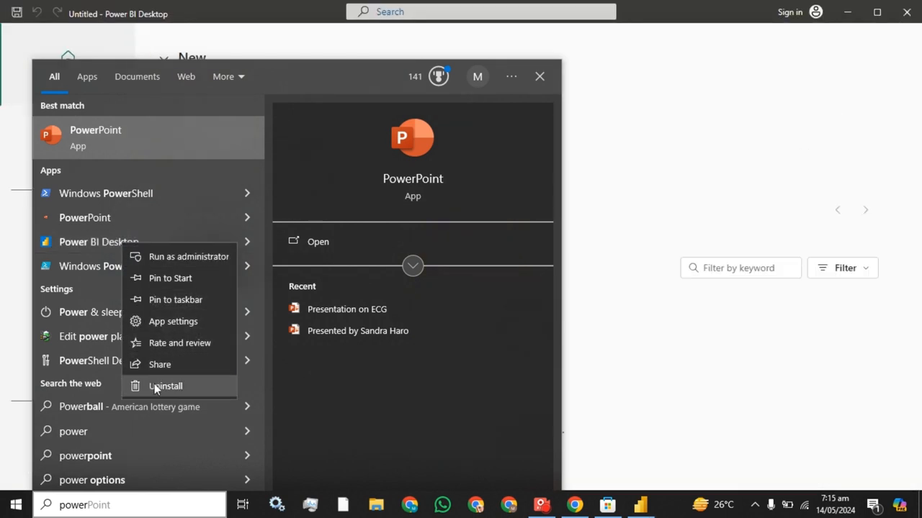
mouse_move(199, 270)
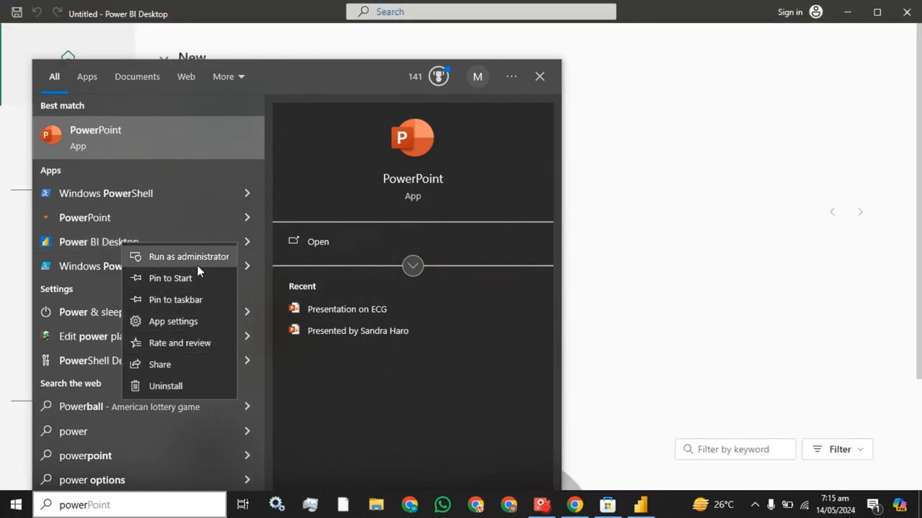
mouse_move(259, 351)
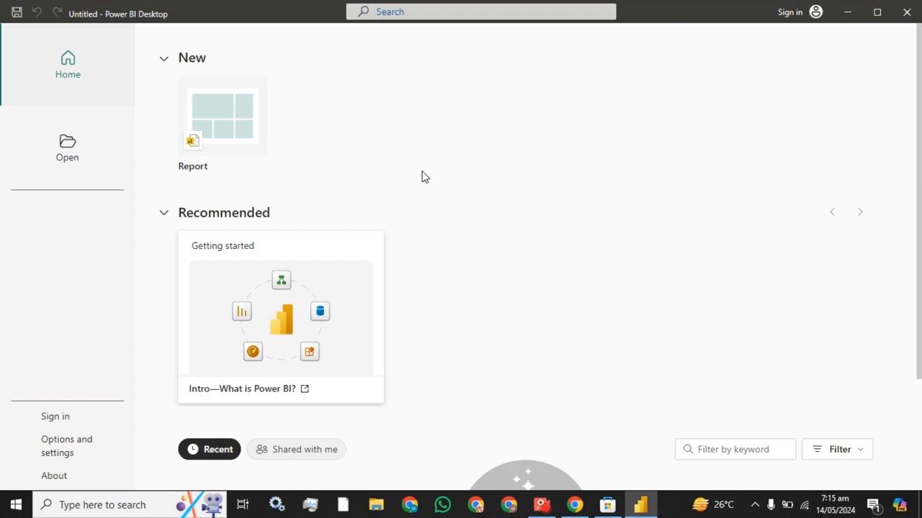
scroll(down, 3)
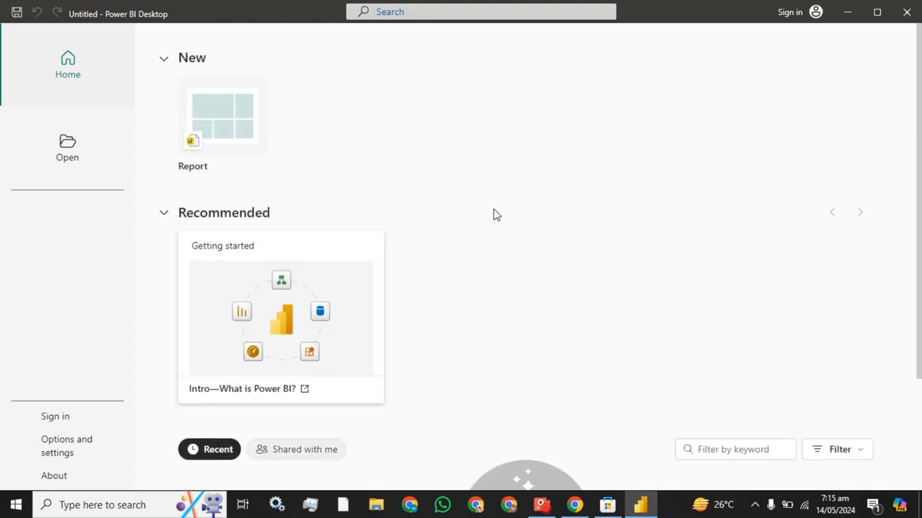
mouse_move(752, 50)
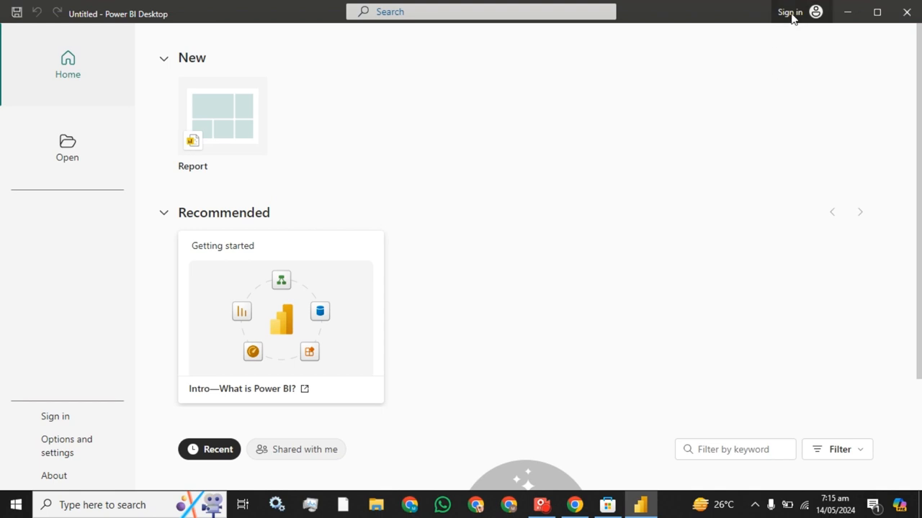
mouse_move(794, 20)
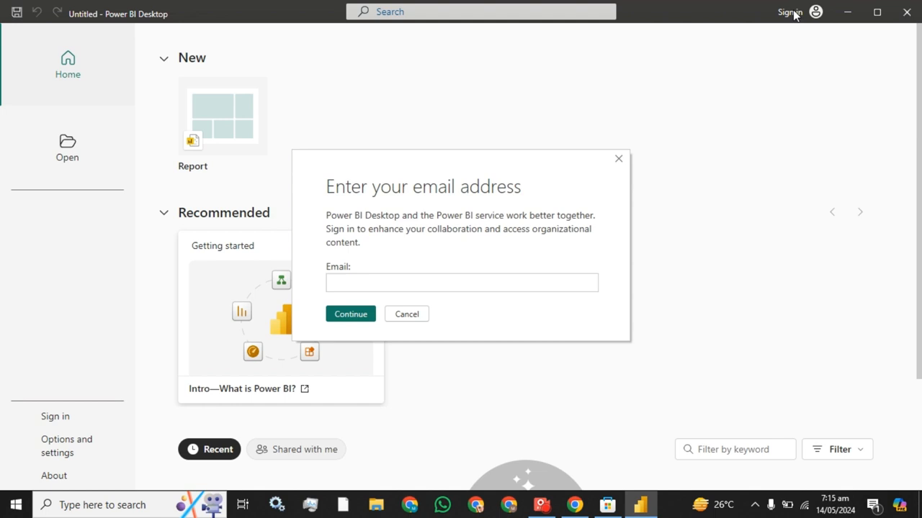
mouse_move(548, 360)
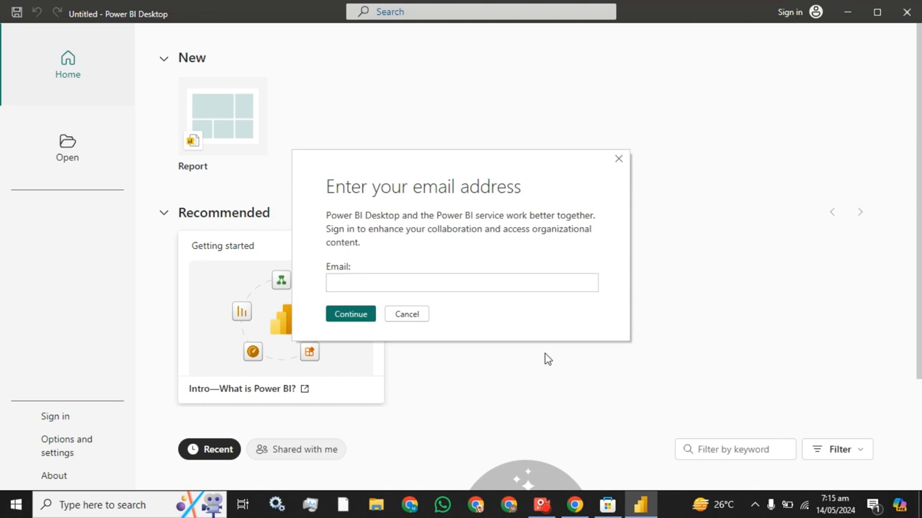
Bring up the 'Enter your email address' sign-in dialog in Power BI Desktop
click(461, 283)
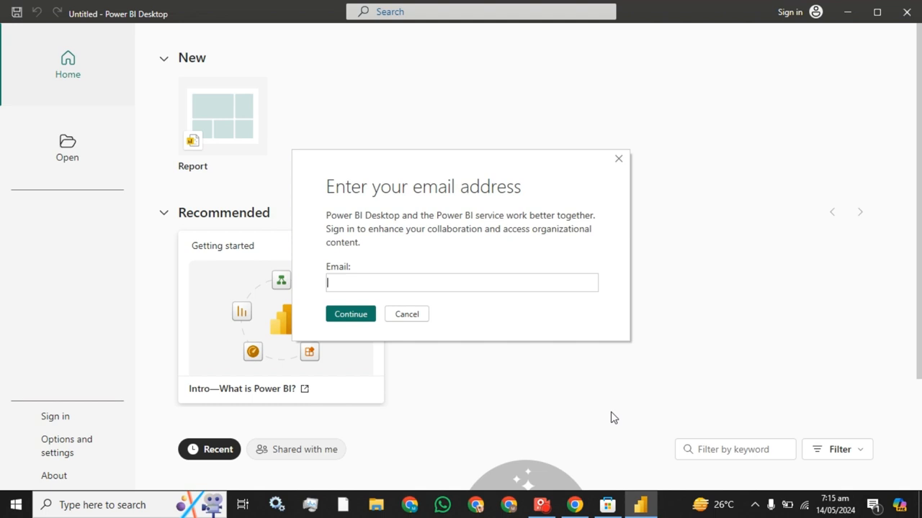
mouse_move(521, 226)
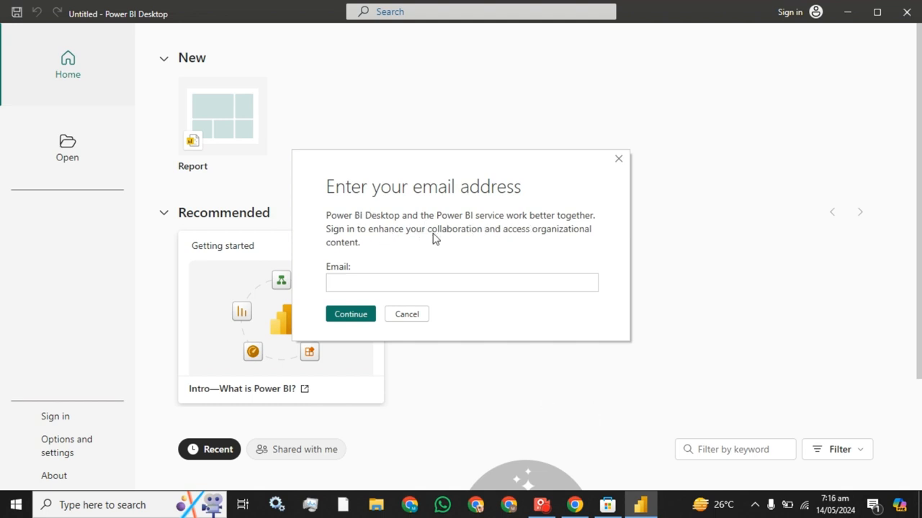
mouse_move(542, 237)
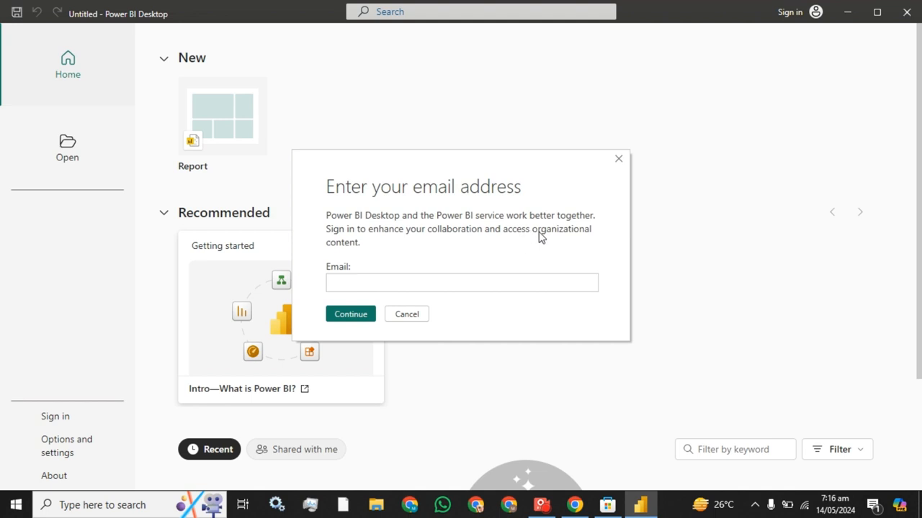
click(461, 282)
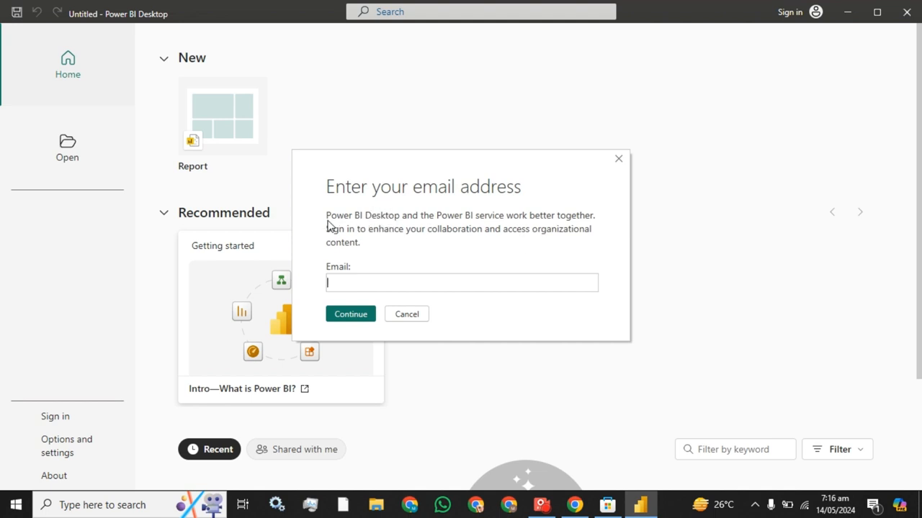
mouse_move(449, 227)
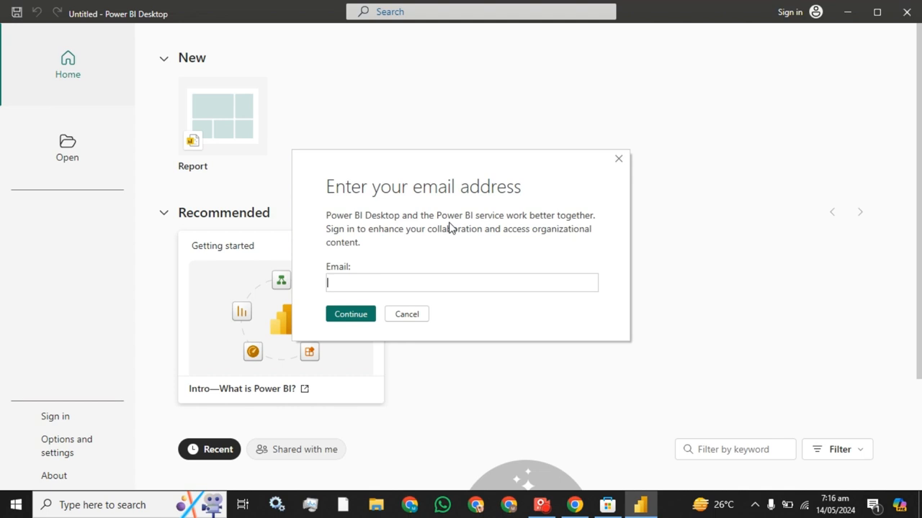
mouse_move(460, 218)
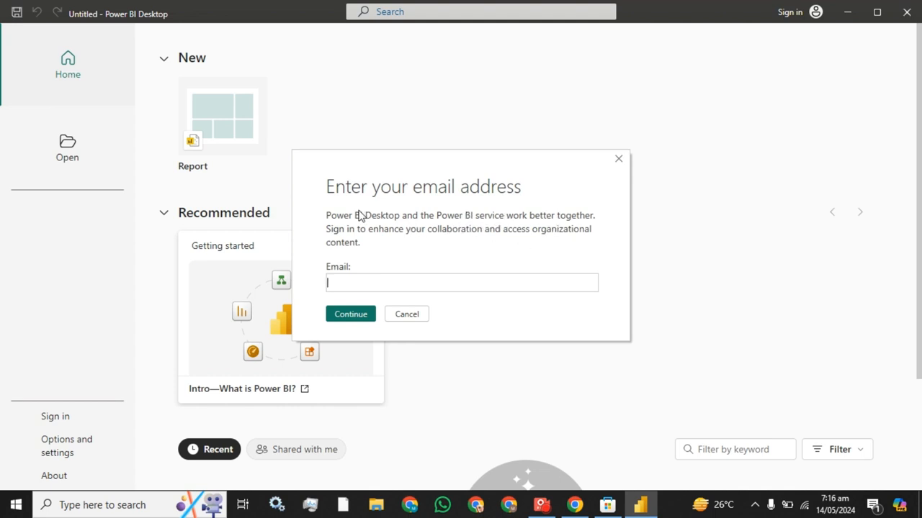
mouse_move(481, 251)
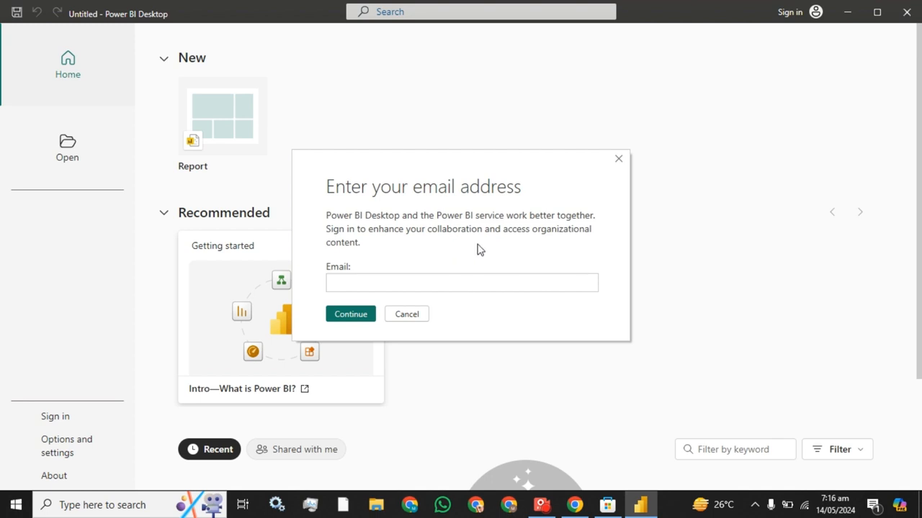
mouse_move(554, 243)
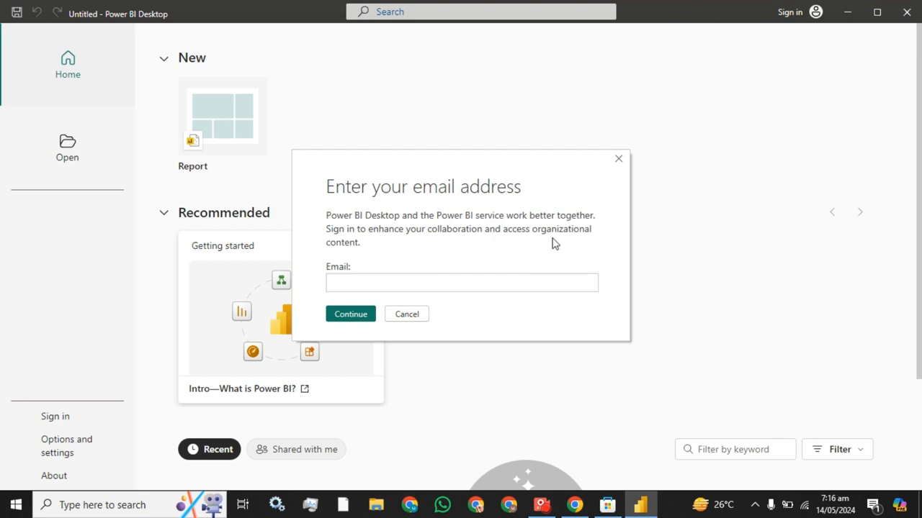
mouse_move(554, 243)
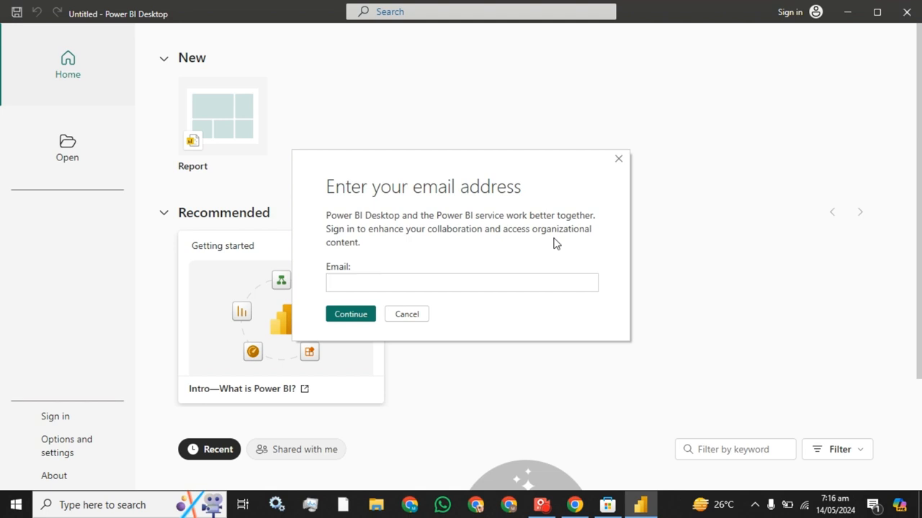
mouse_move(556, 265)
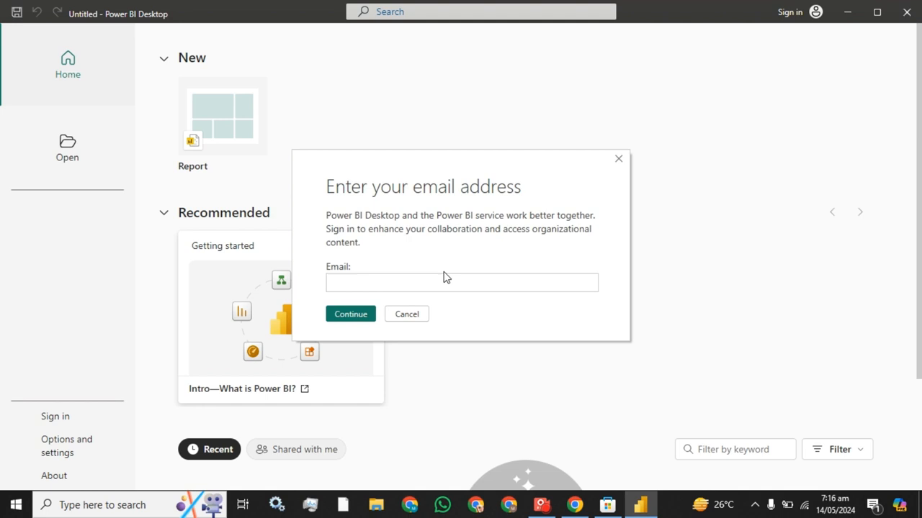
mouse_move(455, 273)
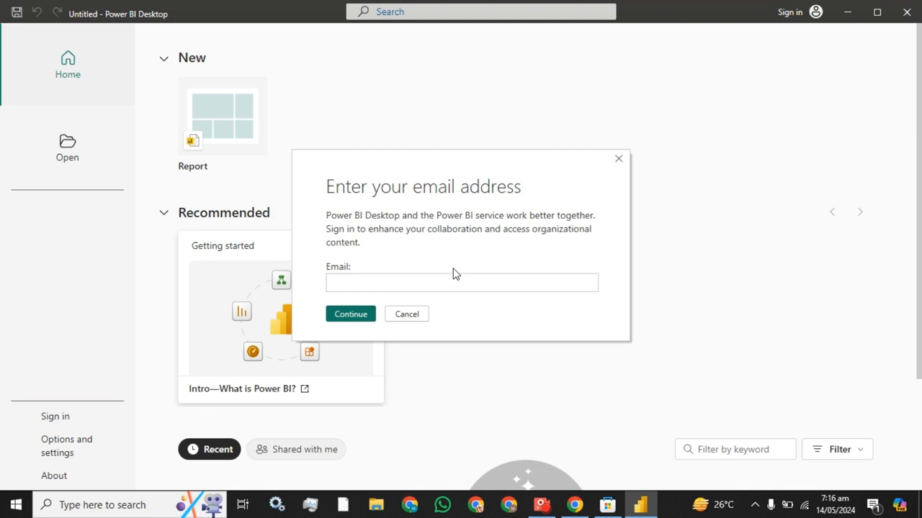
mouse_move(180, 160)
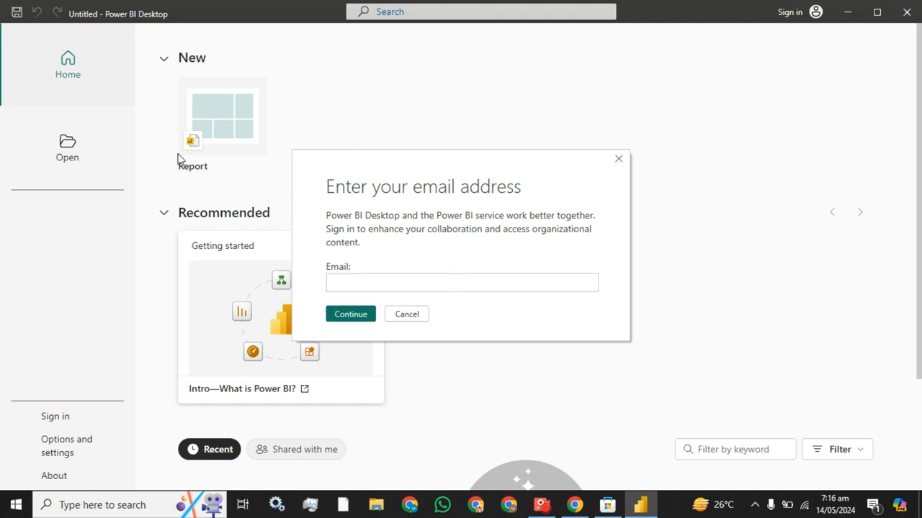
click(461, 283)
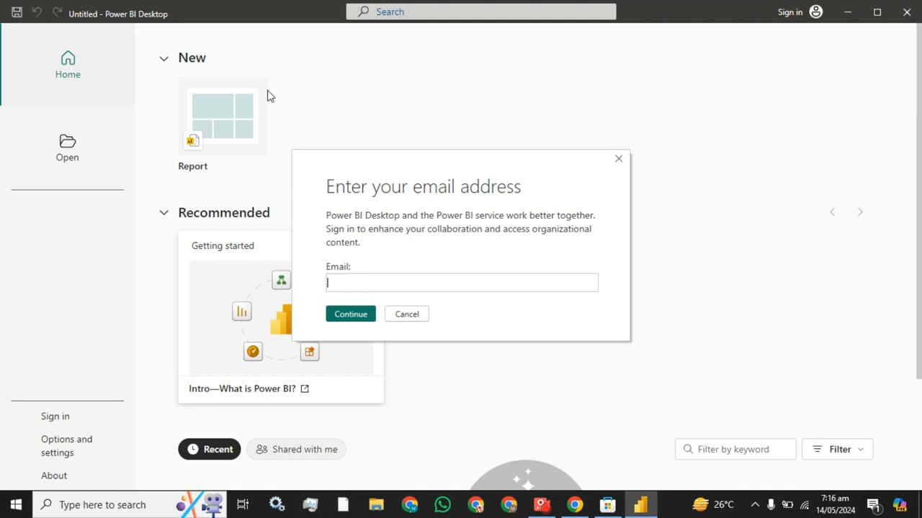
mouse_move(426, 210)
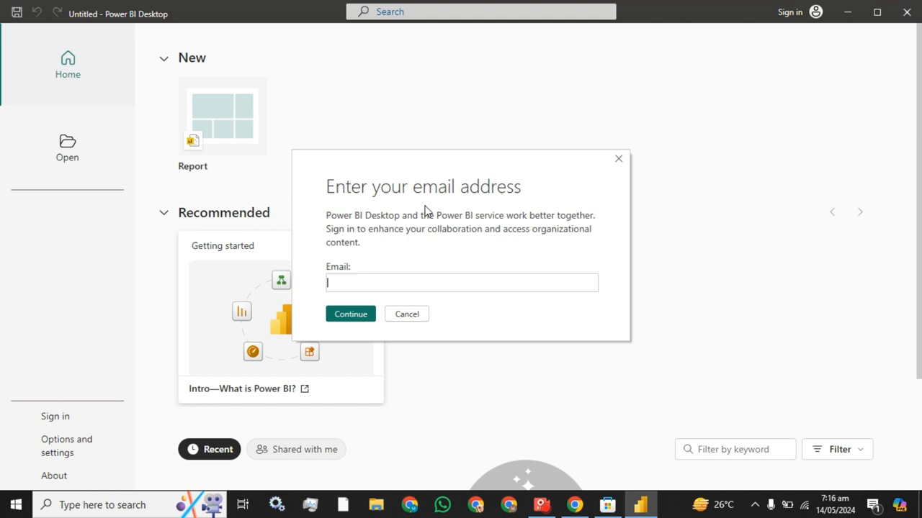
mouse_move(473, 192)
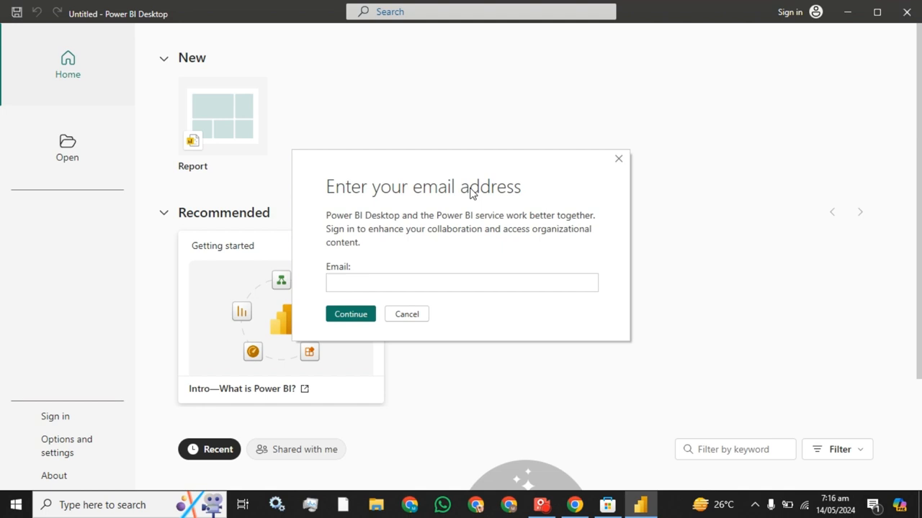
click(461, 282)
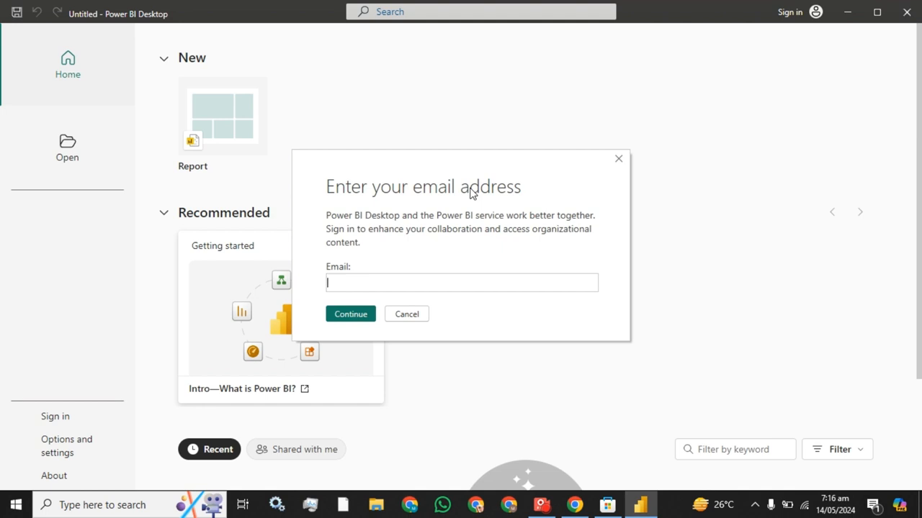